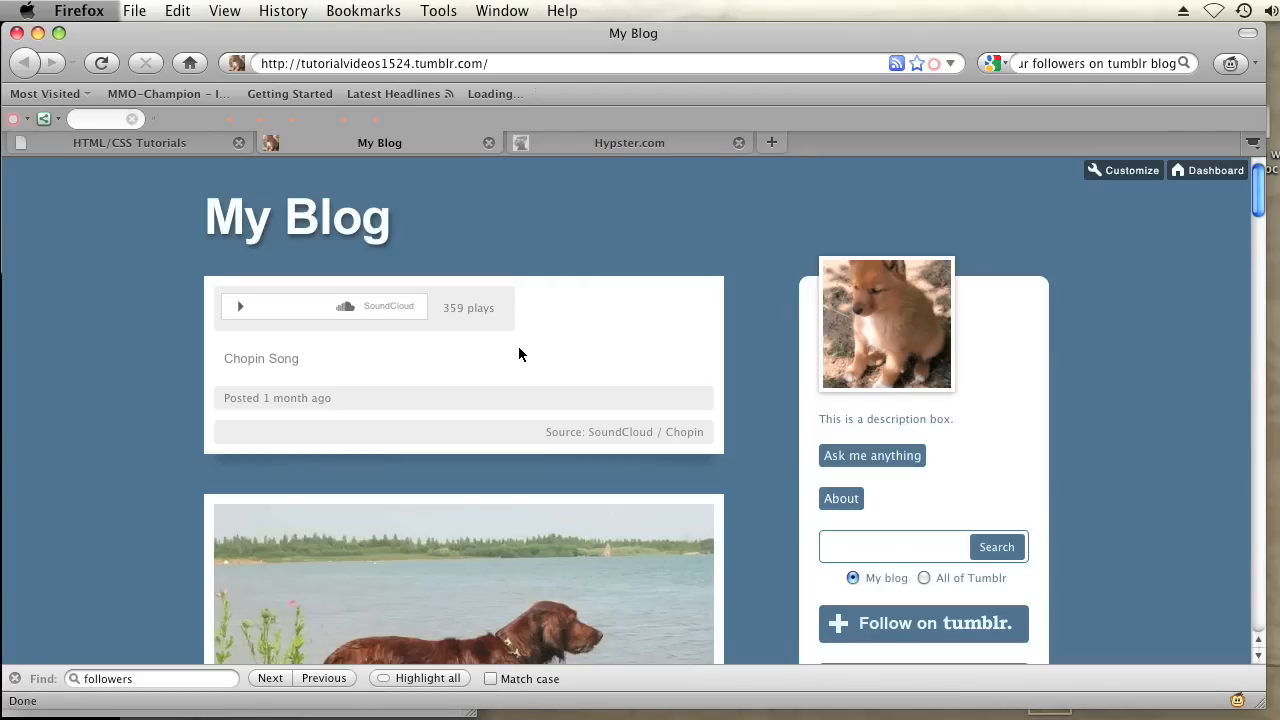
{"action": "mouse_move", "coordinate": [604, 410]}
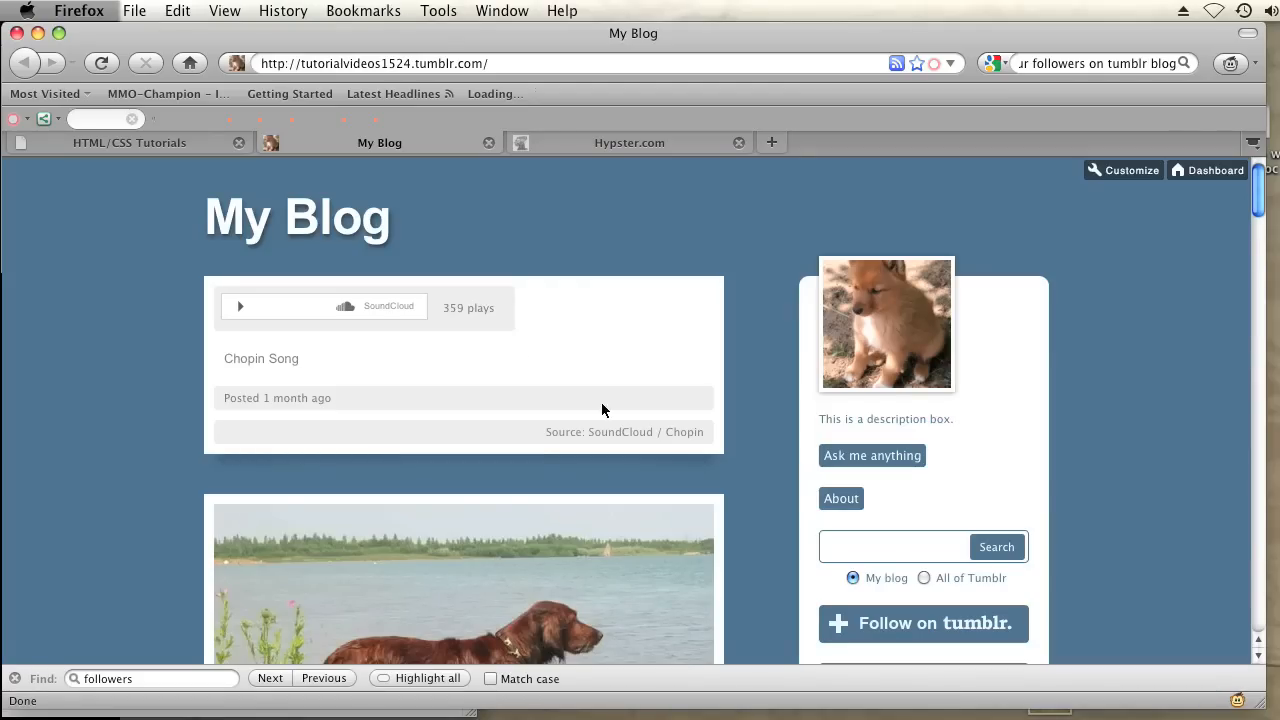
Step: Leave the blog page for the Tumblr dashboard and begin a new text post
{"action": "left_click", "coordinate": [1212, 170]}
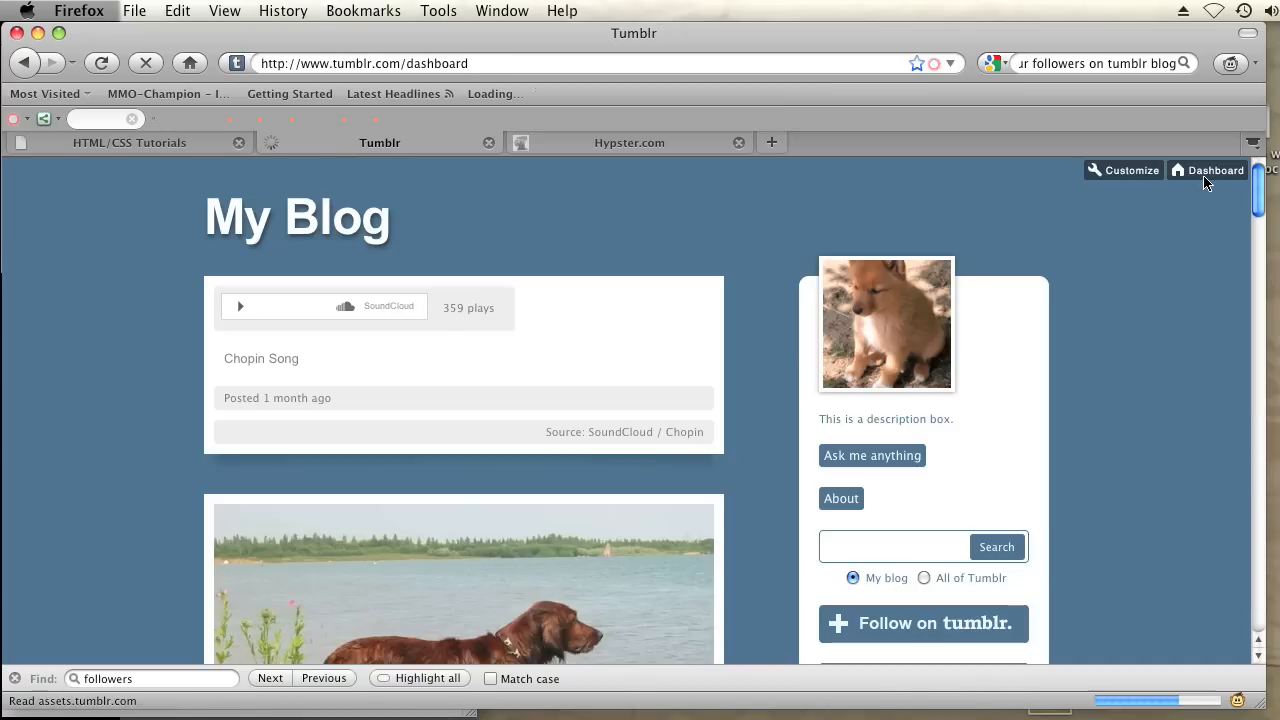
{"action": "left_click", "coordinate": [1214, 170]}
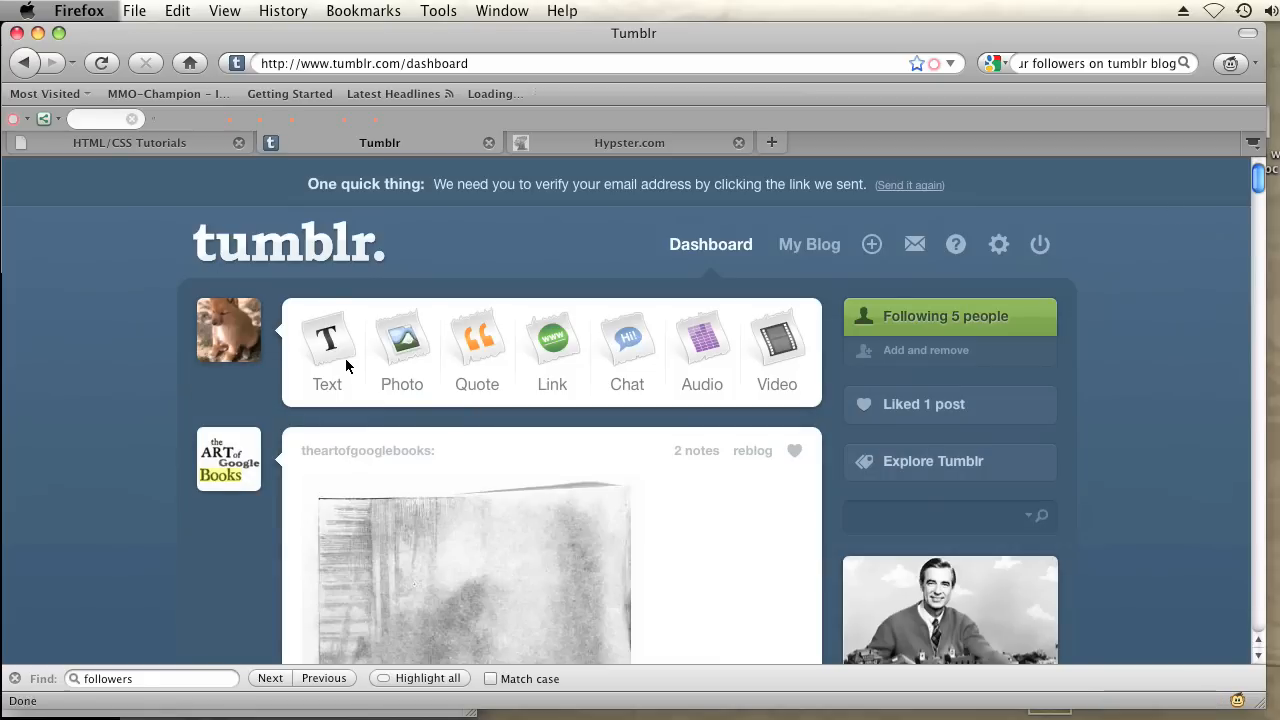
{"action": "left_click", "coordinate": [328, 340]}
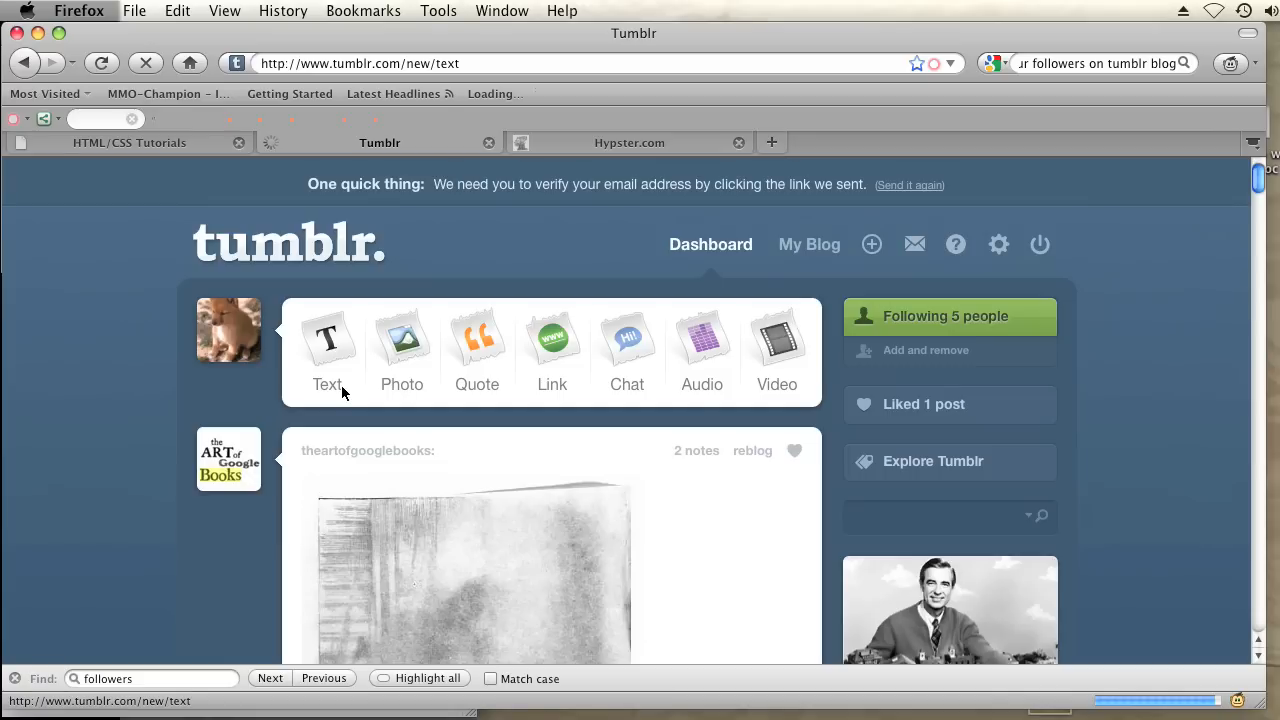
Step: Start a text post titled 'My Picture' and upload the patterned JPG from the Desktop into its body
{"action": "left_click", "coordinate": [328, 350]}
{"action": "type", "text": "My Picture"}
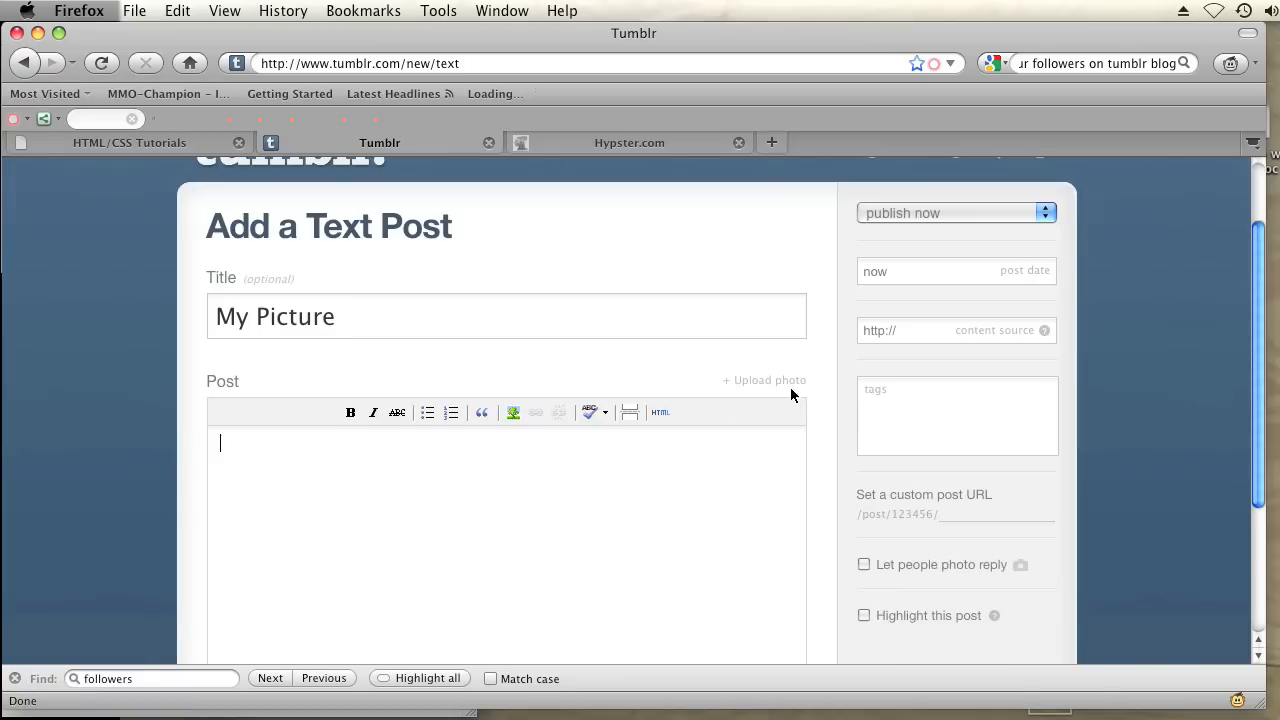
{"action": "mouse_move", "coordinate": [760, 390]}
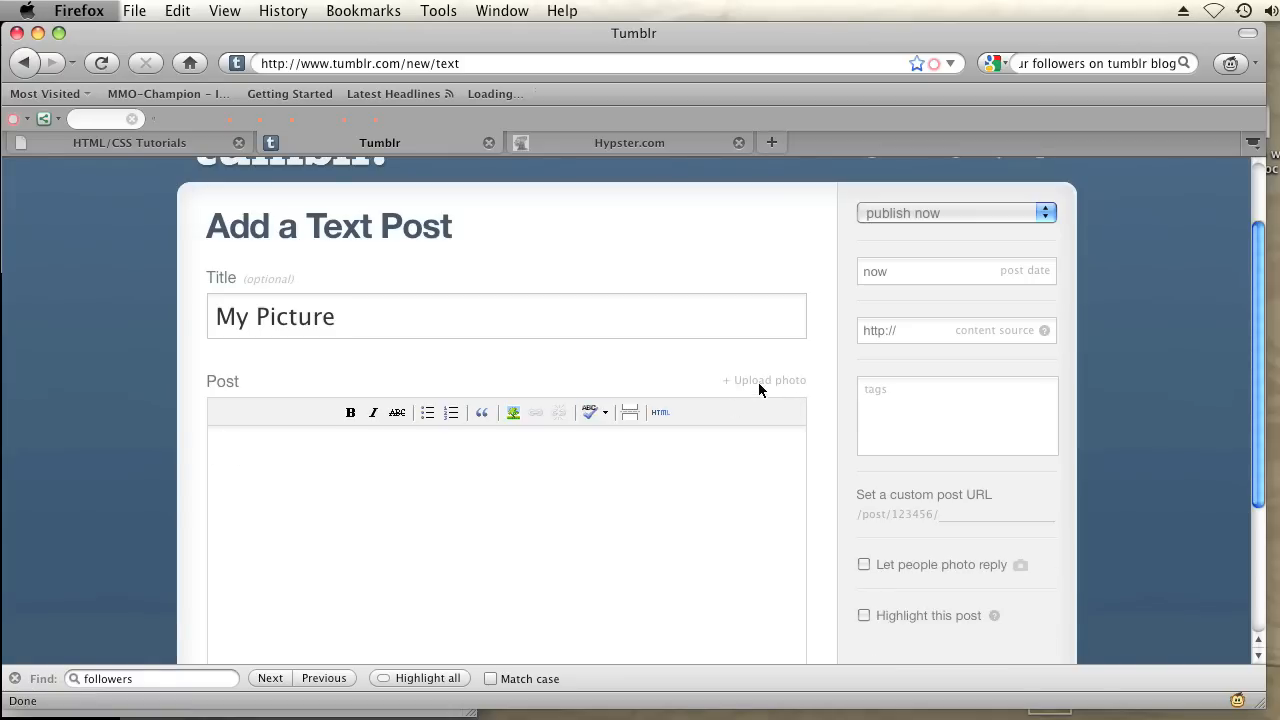
{"action": "left_click", "coordinate": [764, 380]}
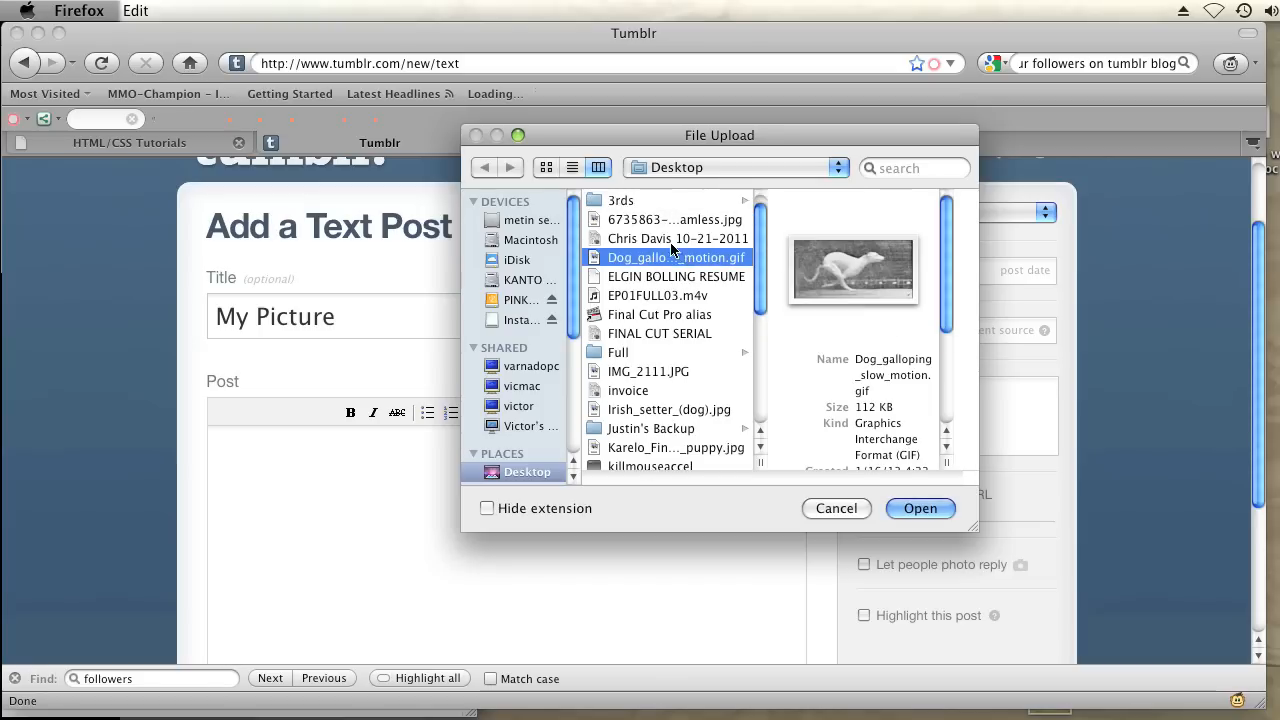
{"action": "left_click", "coordinate": [676, 216]}
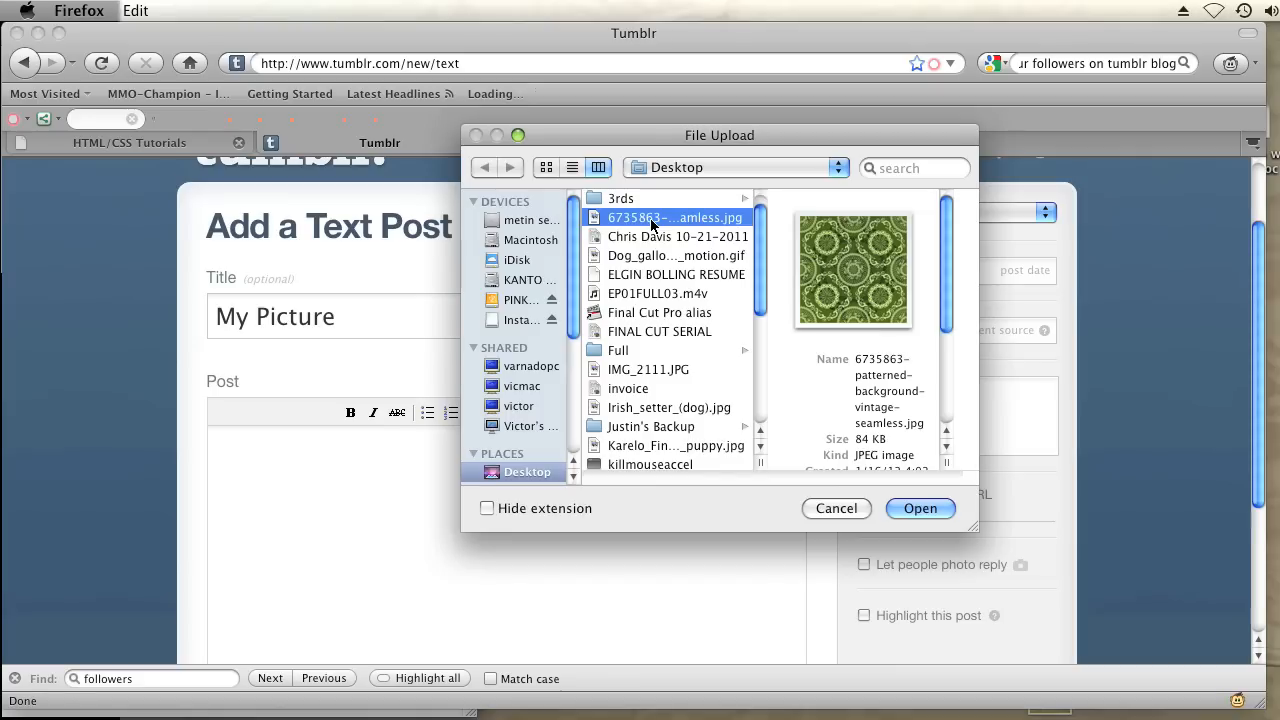
{"action": "left_click", "coordinate": [920, 508]}
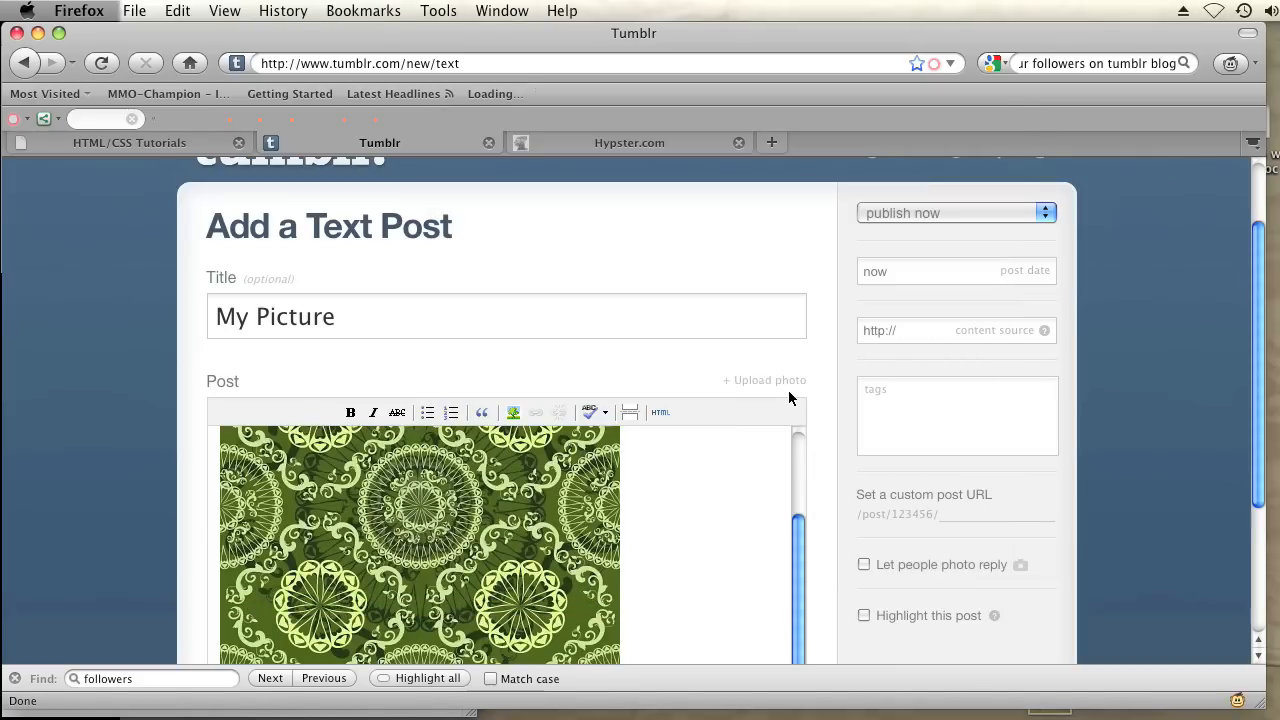
Step: Select the patterned image in the post and bring up its Insert/edit link dialog
{"action": "scroll", "scroll_direction": "down", "scroll_amount": 3}
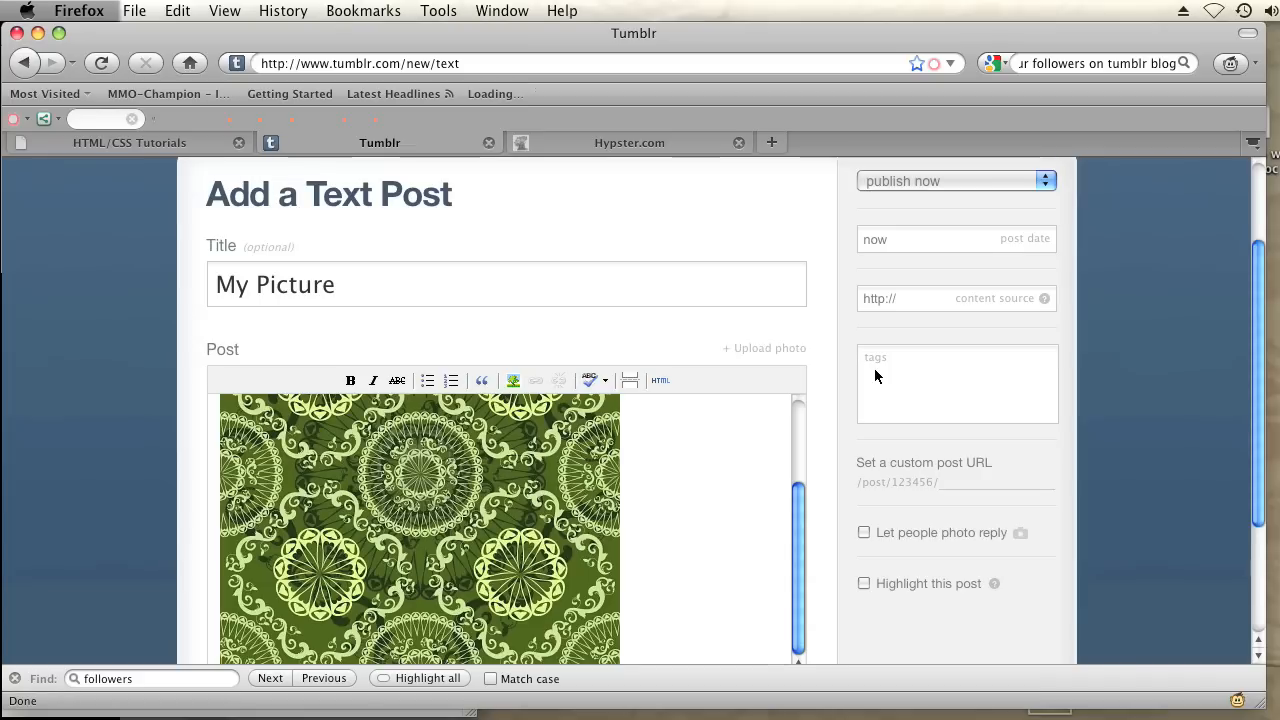
{"action": "left_click", "coordinate": [512, 380]}
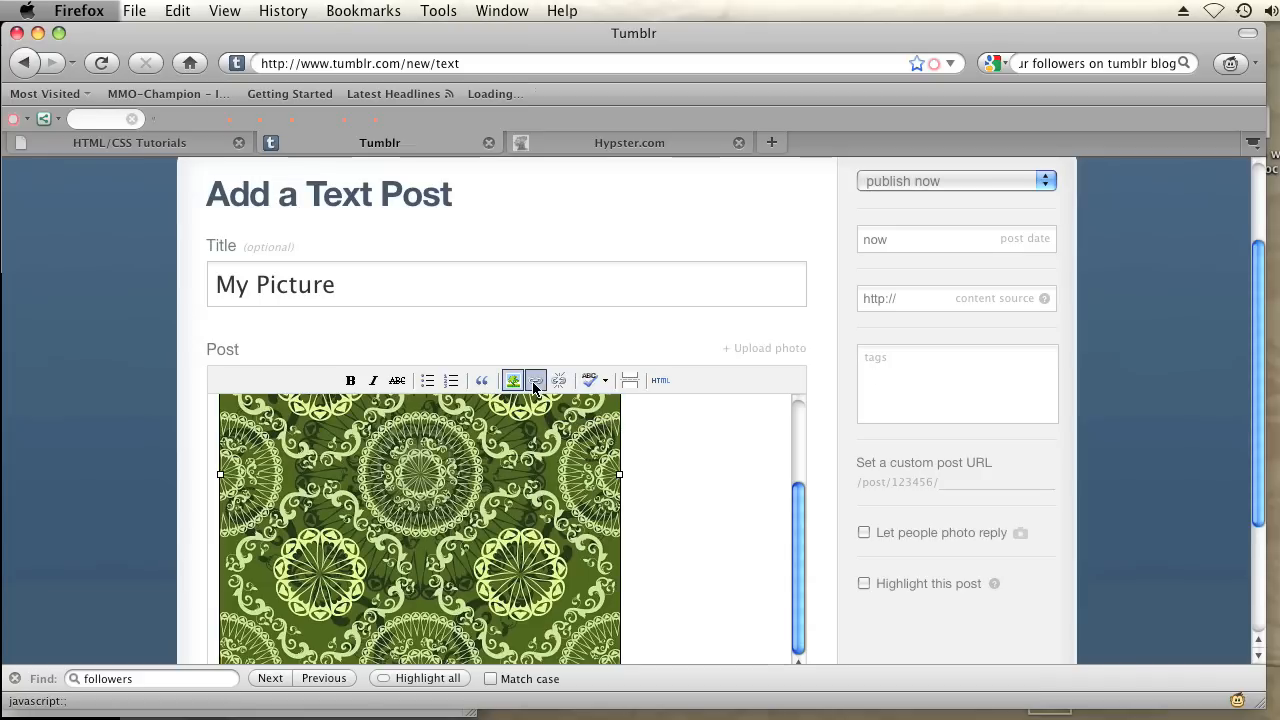
{"action": "left_click", "coordinate": [536, 380]}
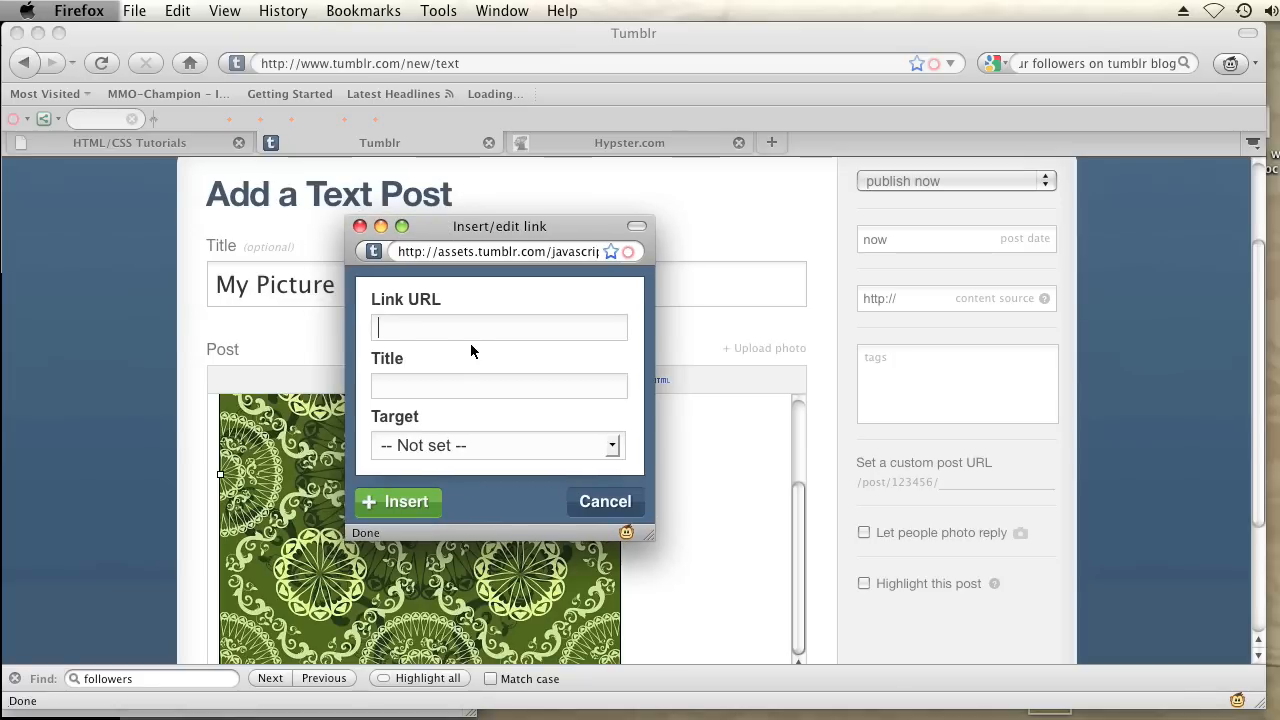
{"action": "type", "text": "http://www.wikipedia.org"}
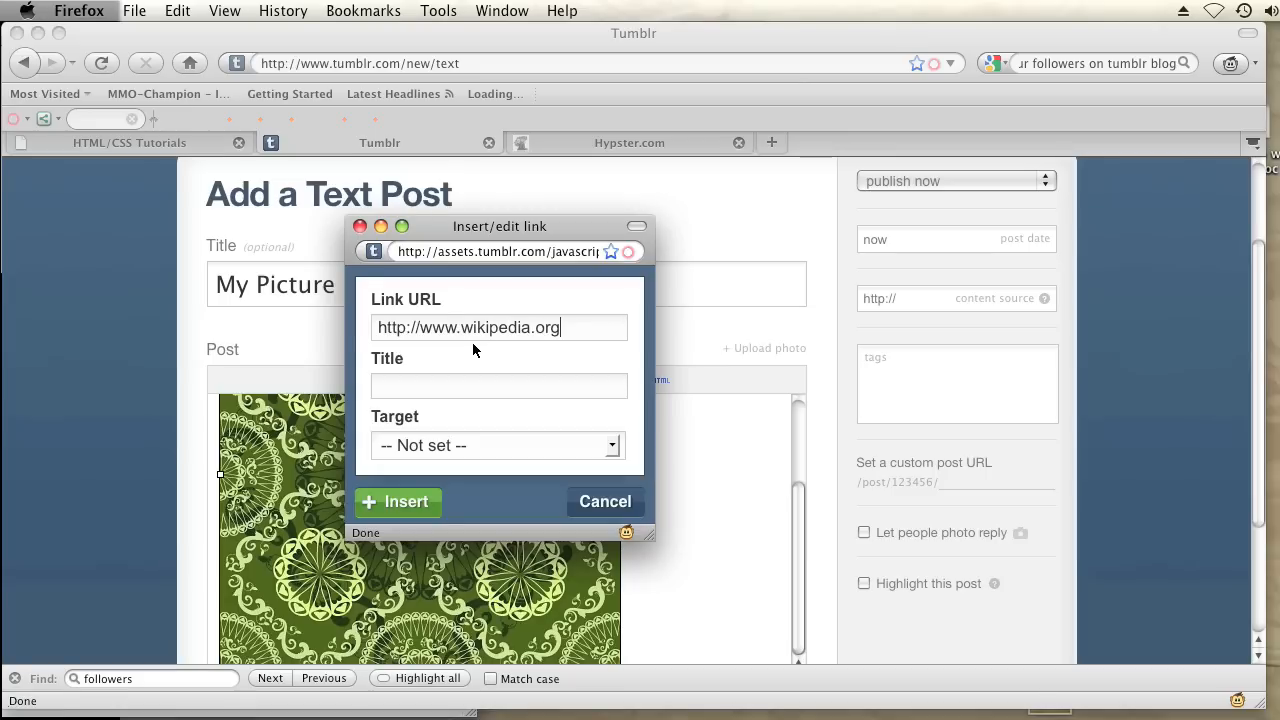
{"action": "left_click", "coordinate": [496, 444]}
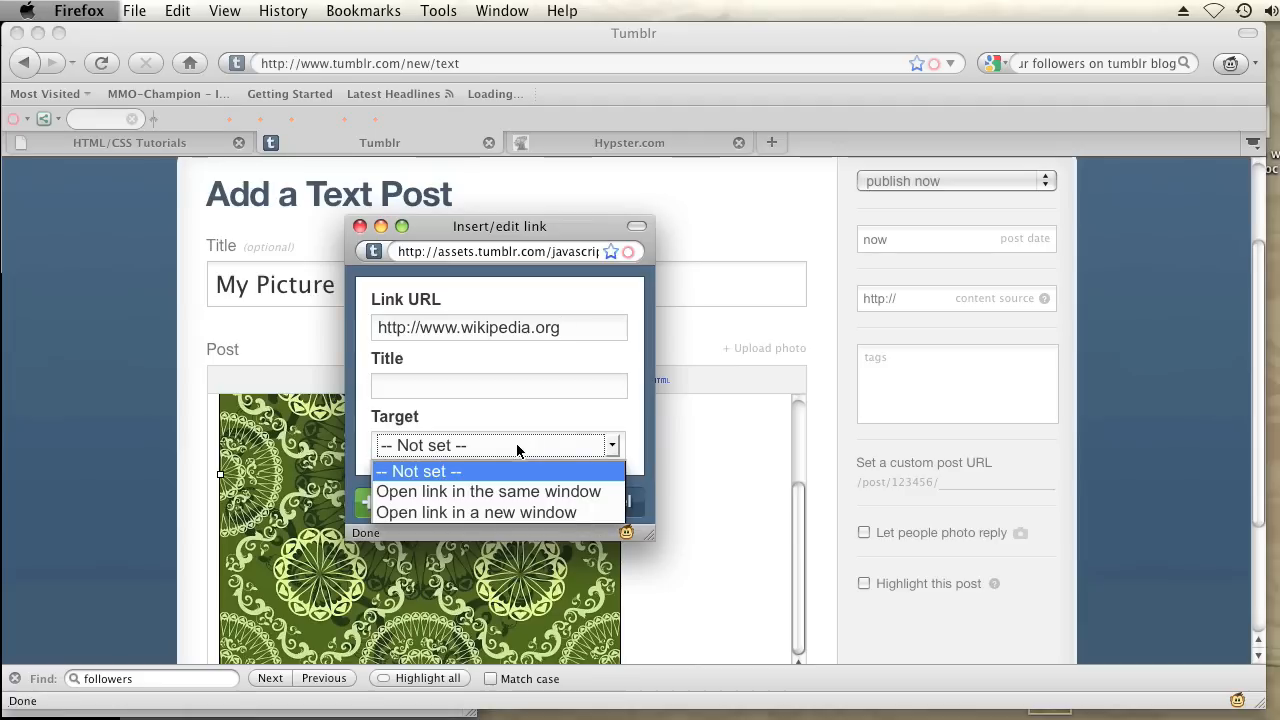
{"action": "mouse_move", "coordinate": [518, 492]}
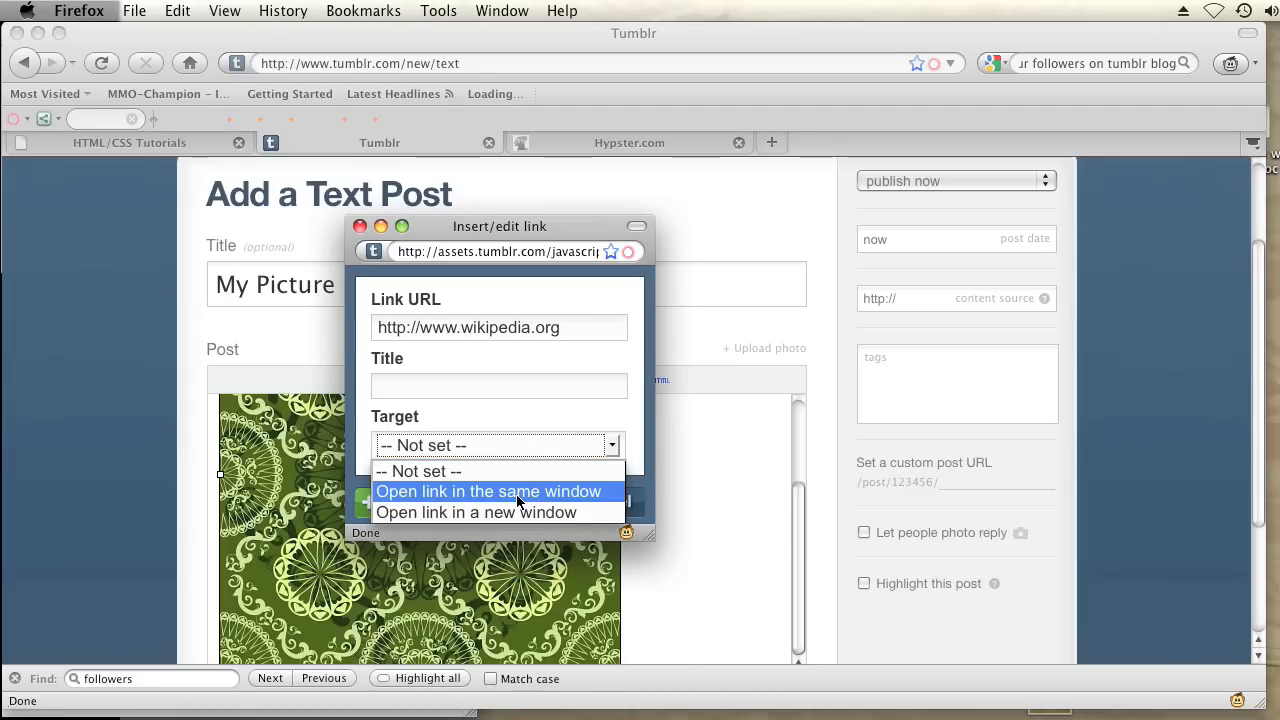
{"action": "left_click", "coordinate": [364, 532]}
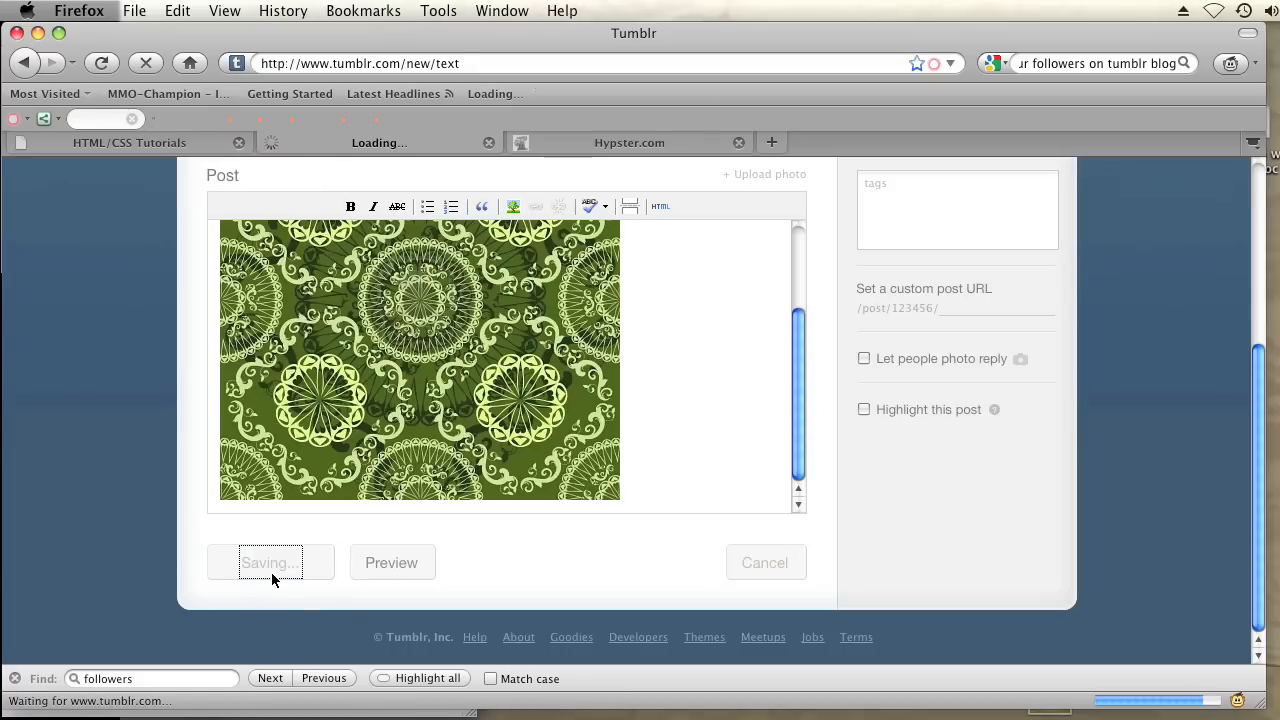
Step: Publish the My Picture post and go to the My Blog posts overview
{"action": "left_click", "coordinate": [270, 562]}
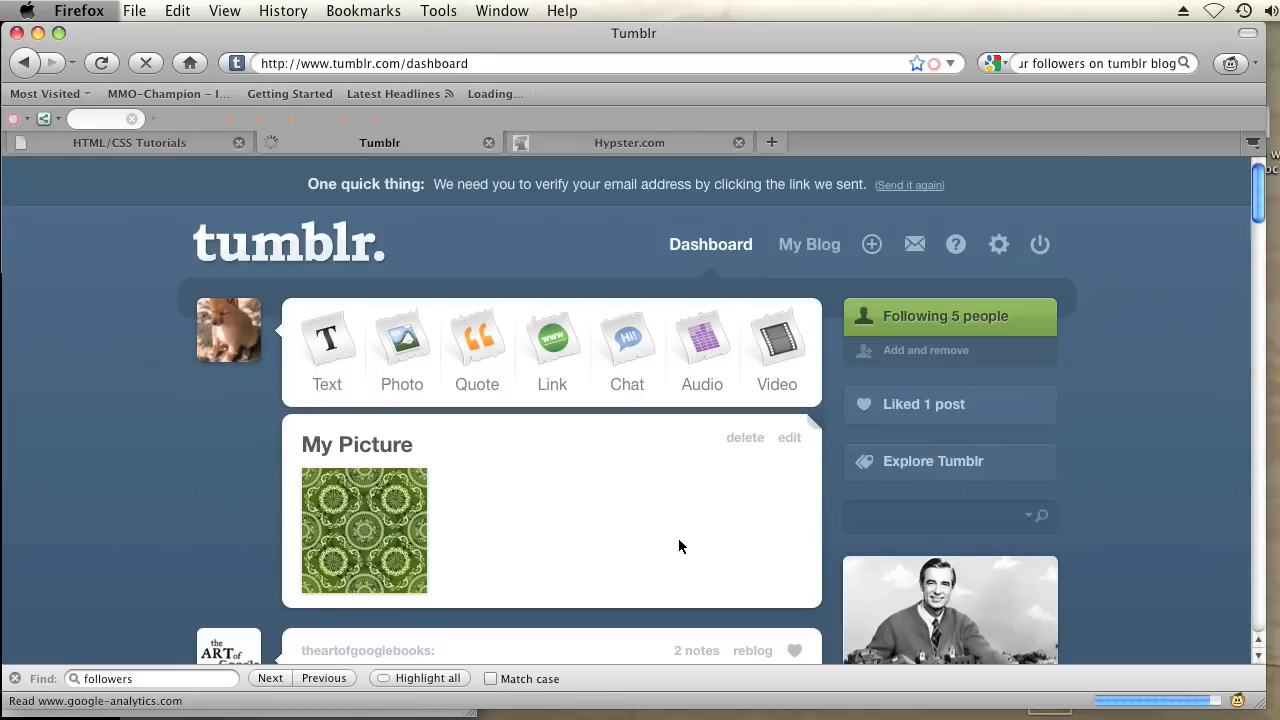
{"action": "left_click", "coordinate": [808, 244]}
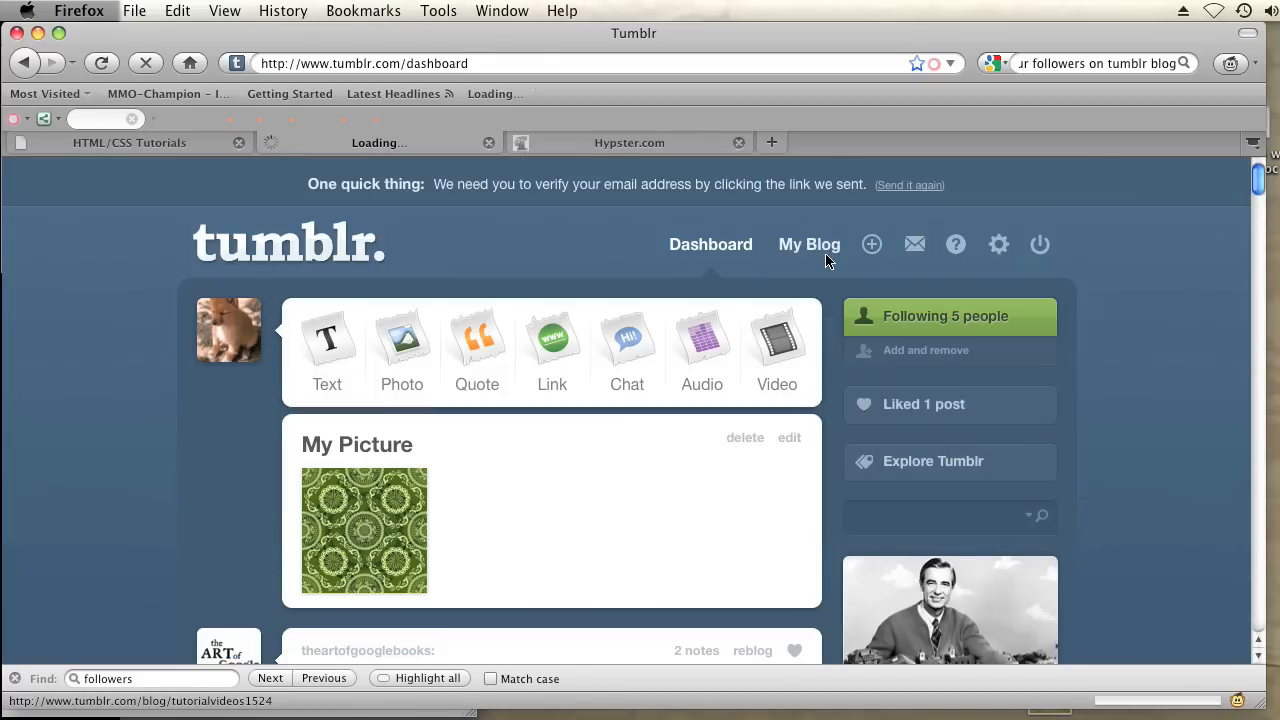
{"action": "left_click", "coordinate": [808, 244]}
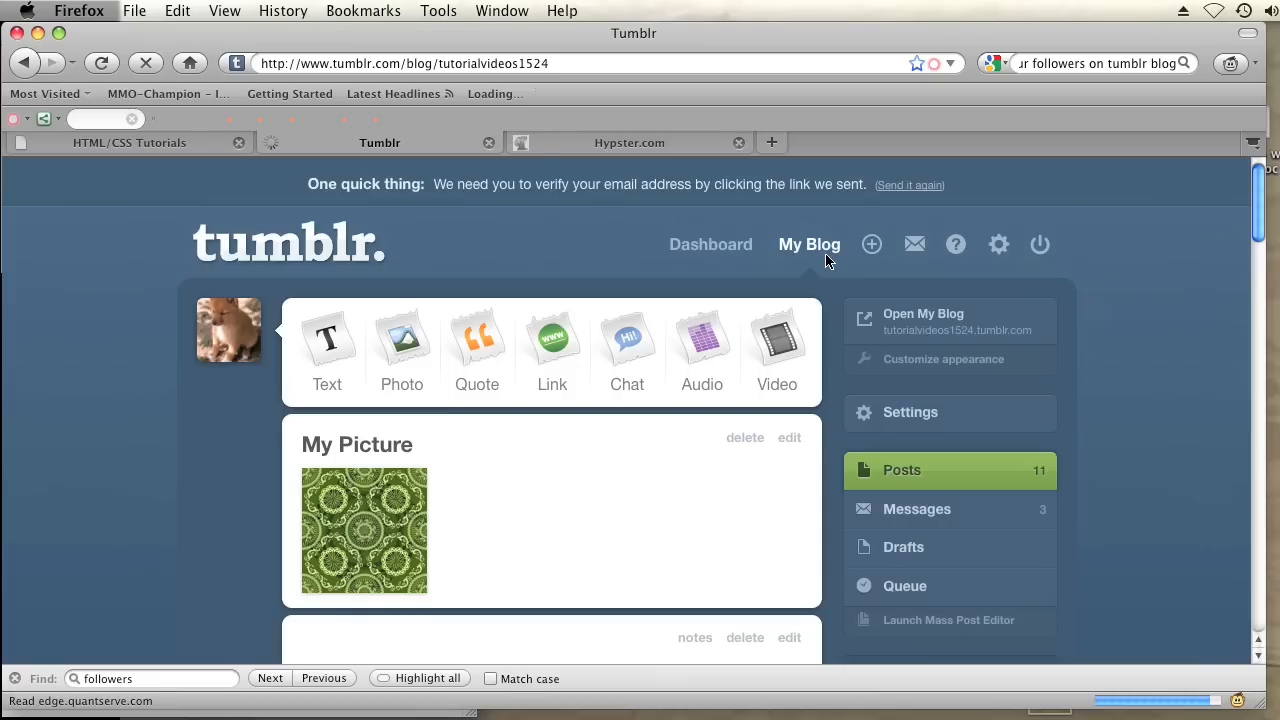